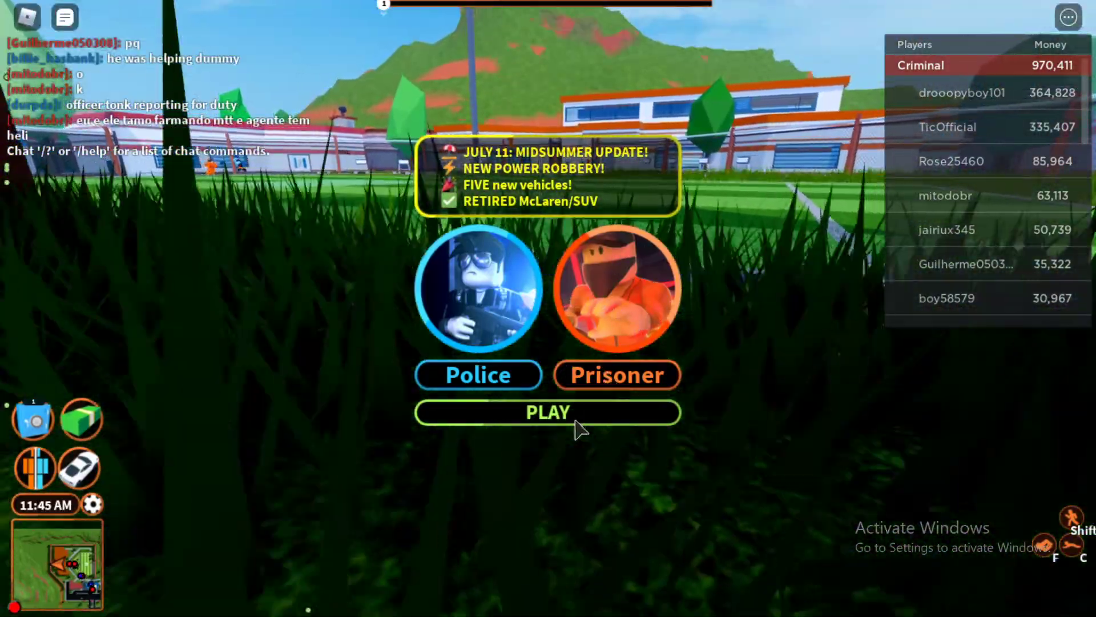
# Press PLAY on the criminal team screen to spawn and start driving the yellow car.
pyautogui.click(548, 411)
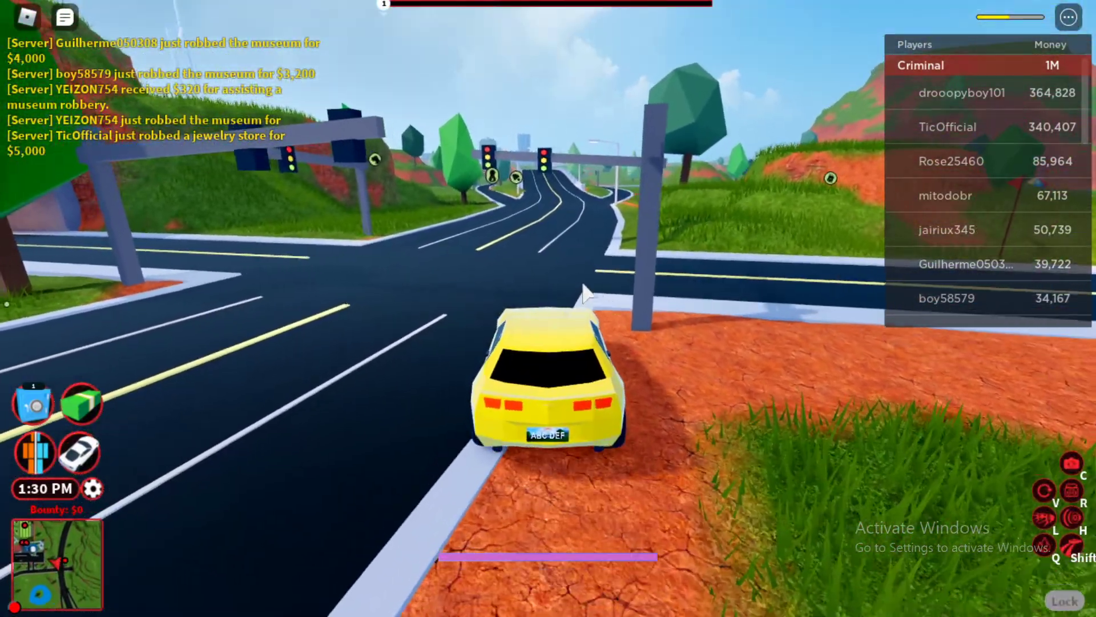
# Drive the yellow car to the garage and bring up the supercar's customization options.
pyautogui.press('w')
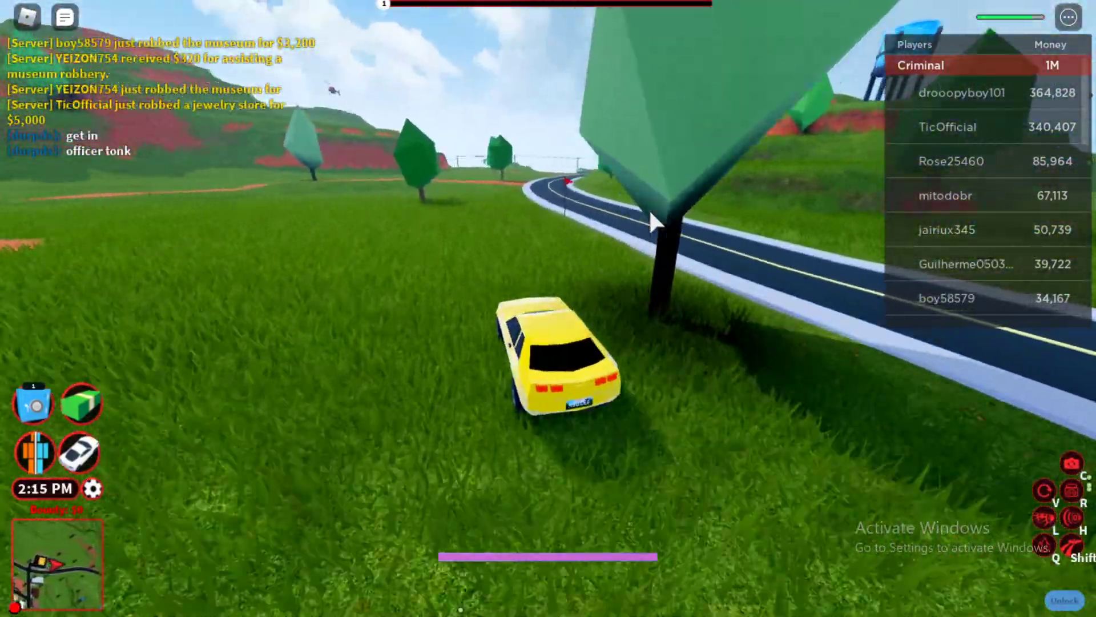
pyautogui.click(18, 600)
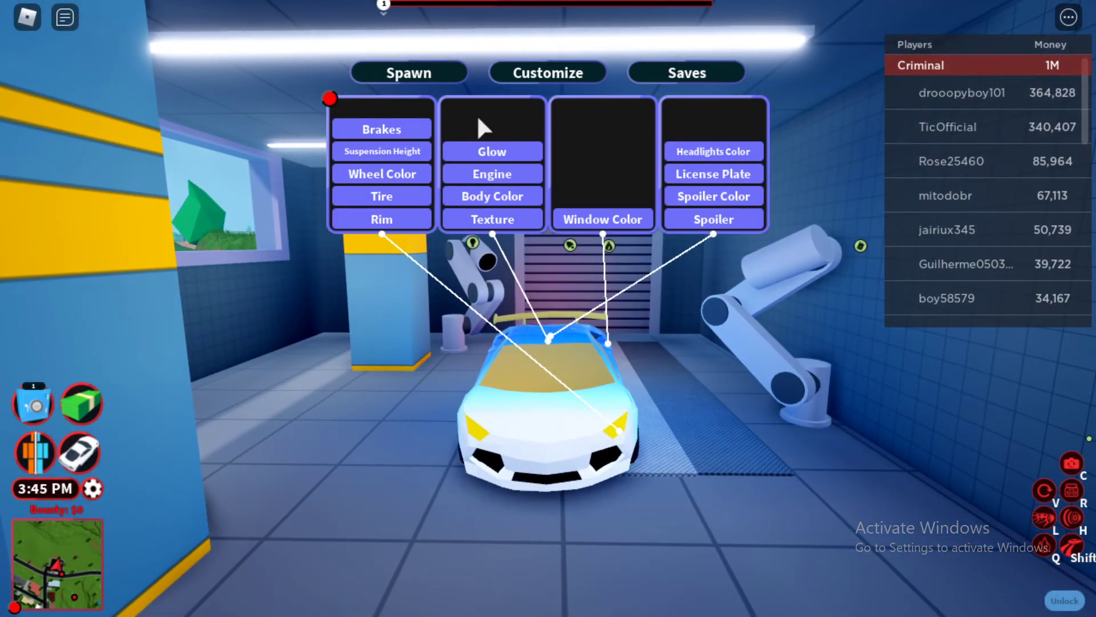
pyautogui.click(685, 72)
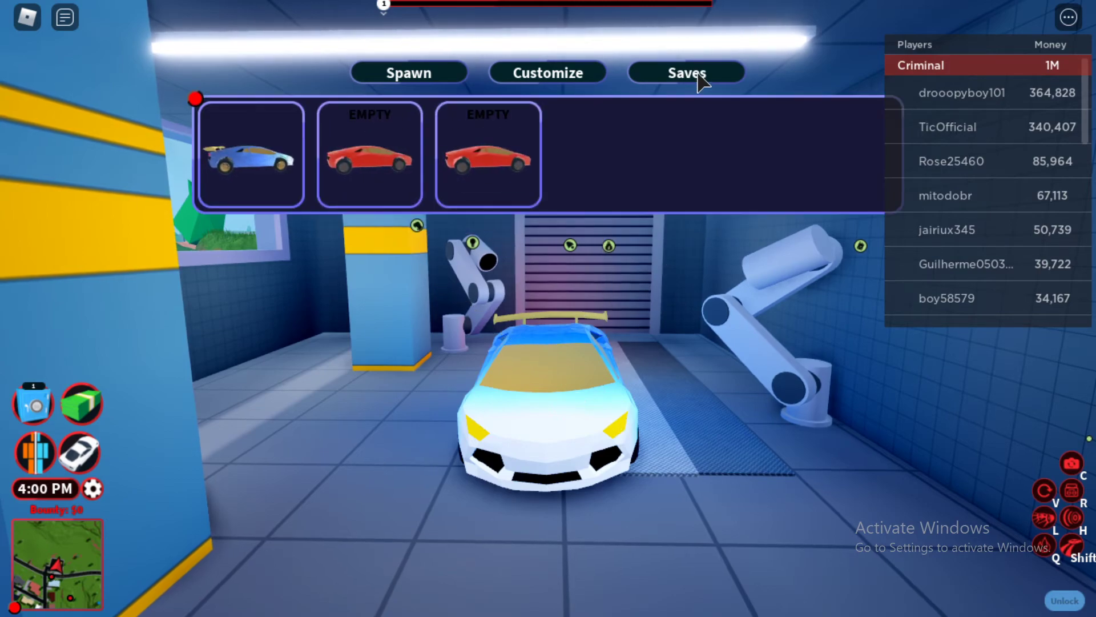
pyautogui.click(547, 72)
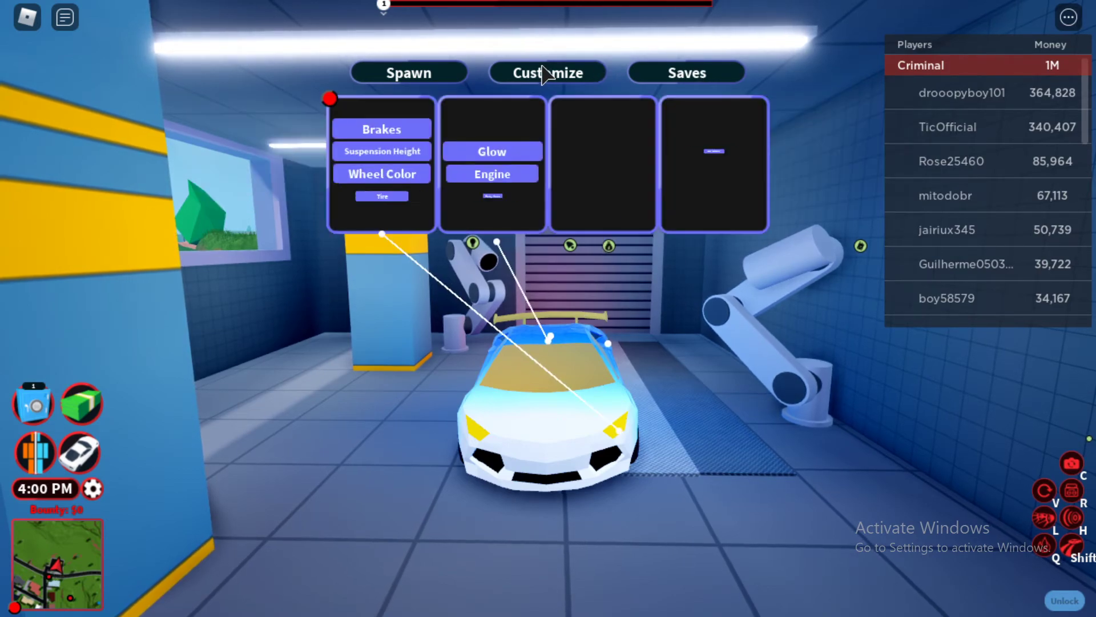
pyautogui.click(408, 71)
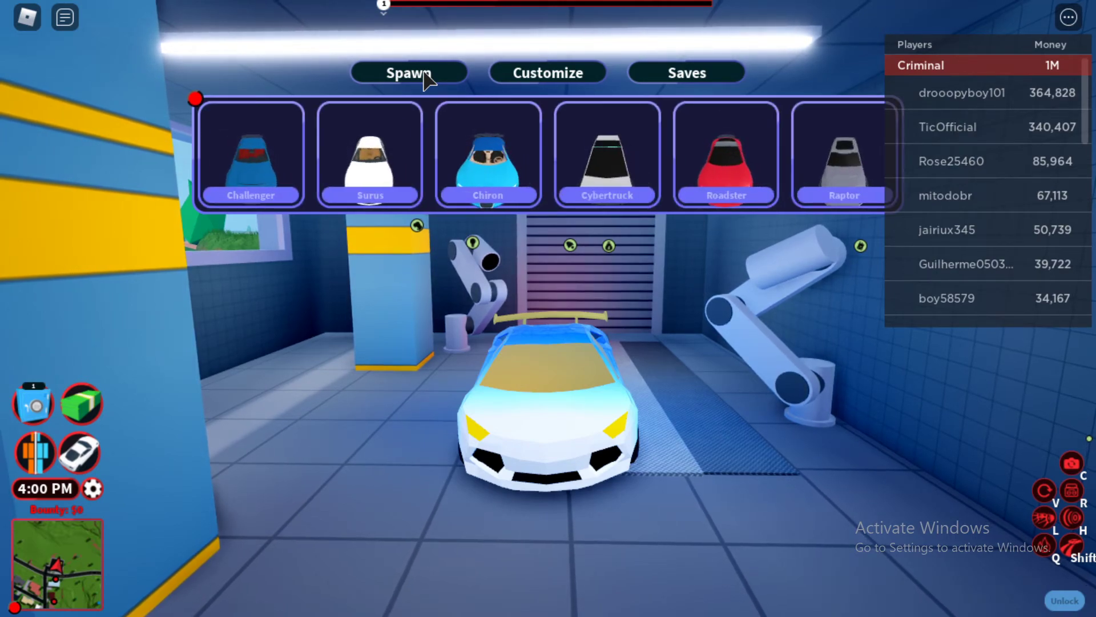
pyautogui.click(547, 72)
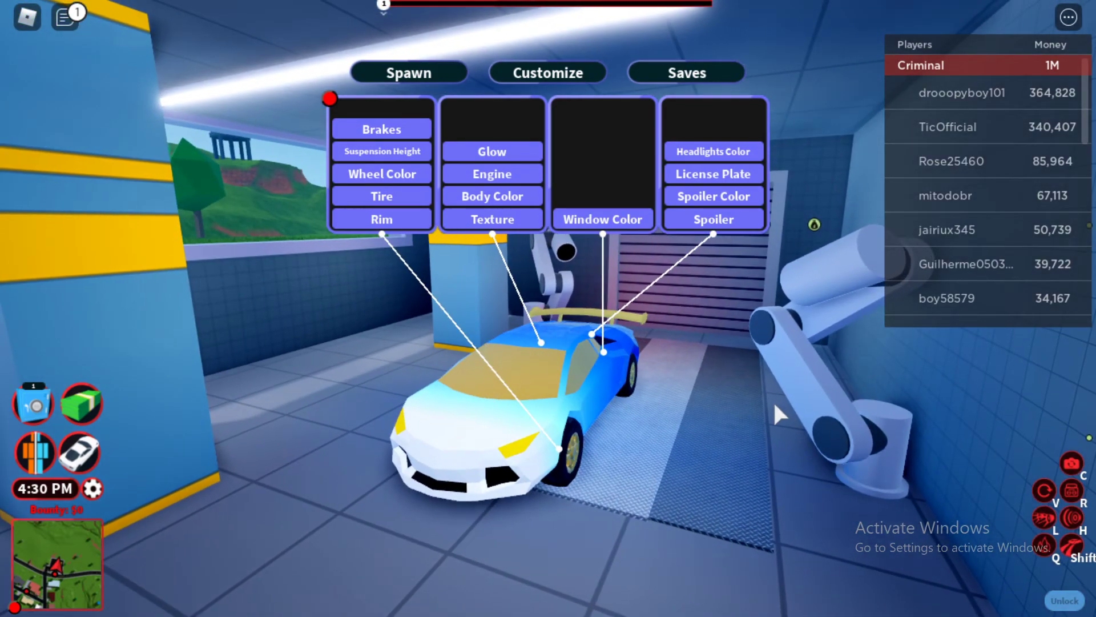
pyautogui.click(408, 72)
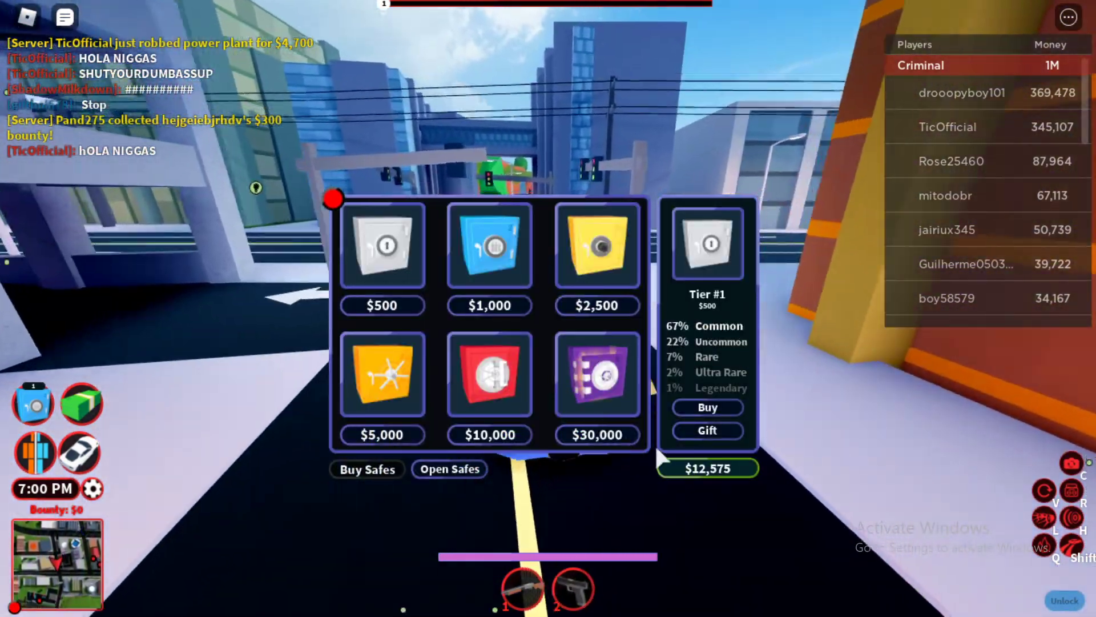
# View owned safes and open the Tier #1 safe.
pyautogui.click(450, 468)
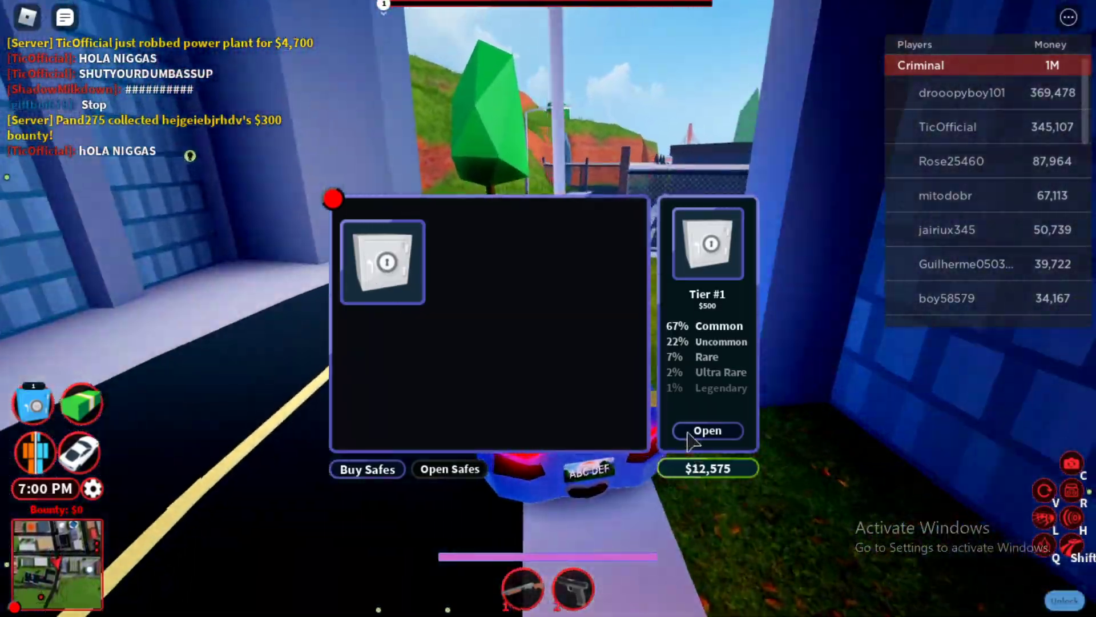
pyautogui.click(706, 430)
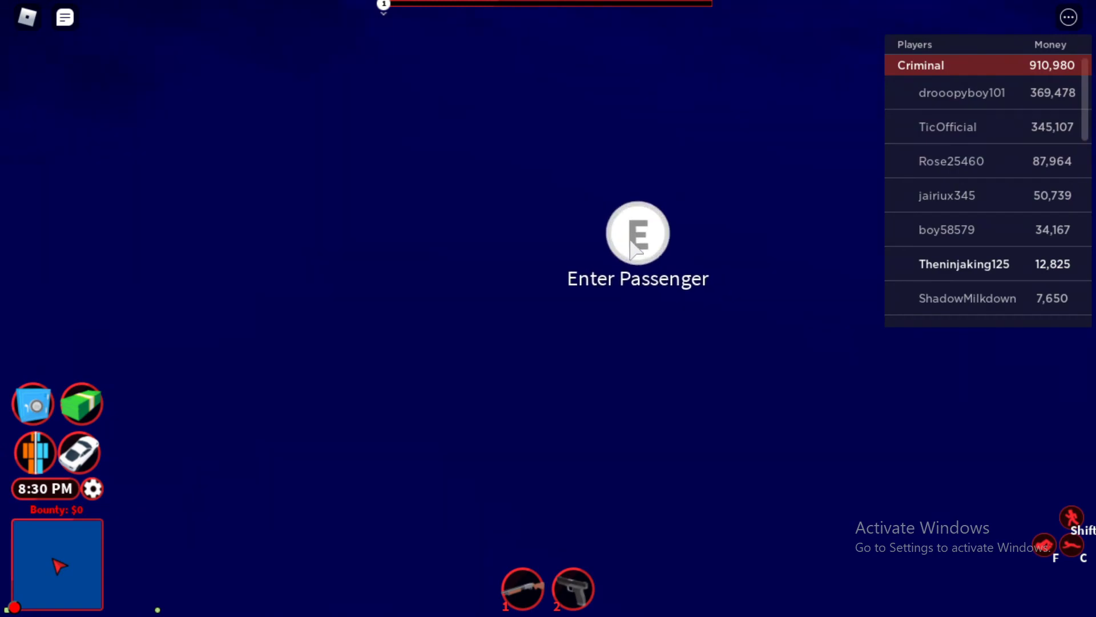
# Enter the nearby vehicle as a passenger.
pyautogui.press('e')
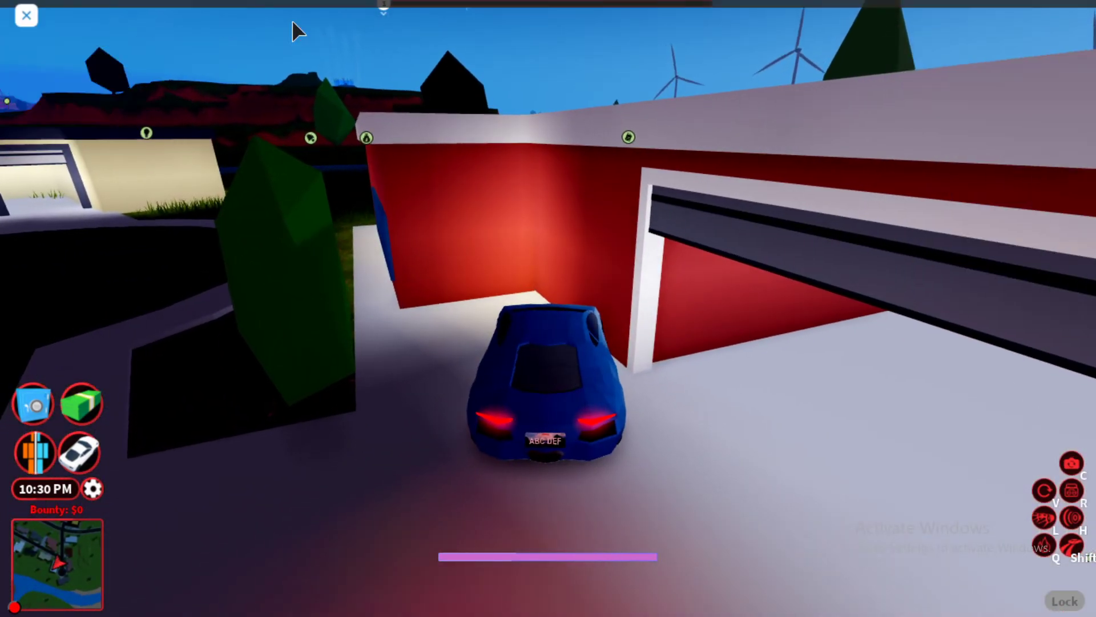
pyautogui.click(93, 488)
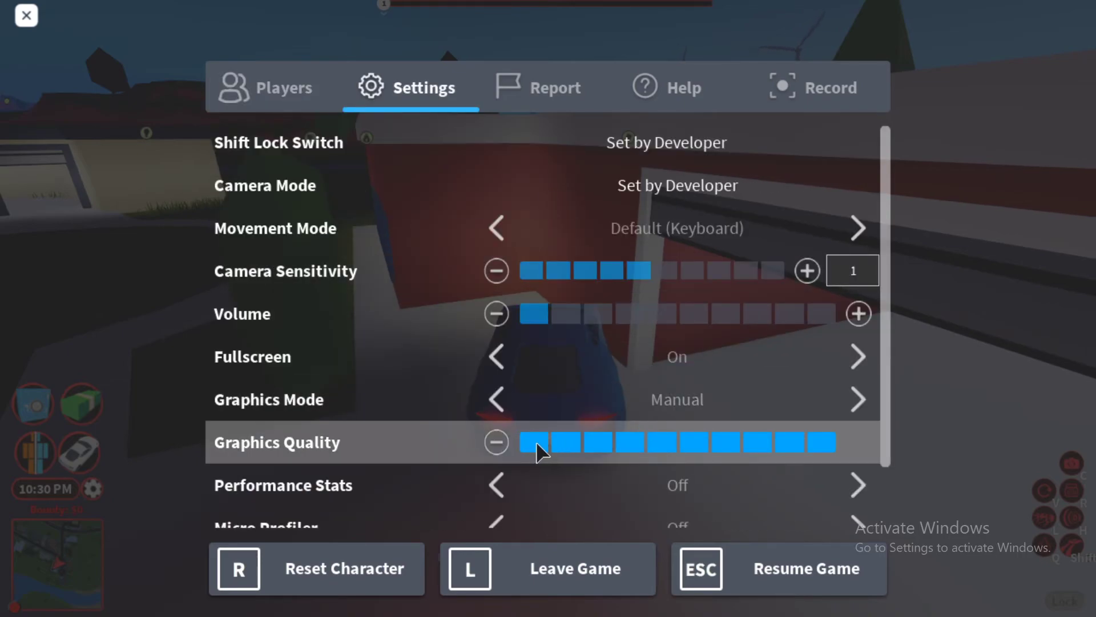
pyautogui.click(273, 87)
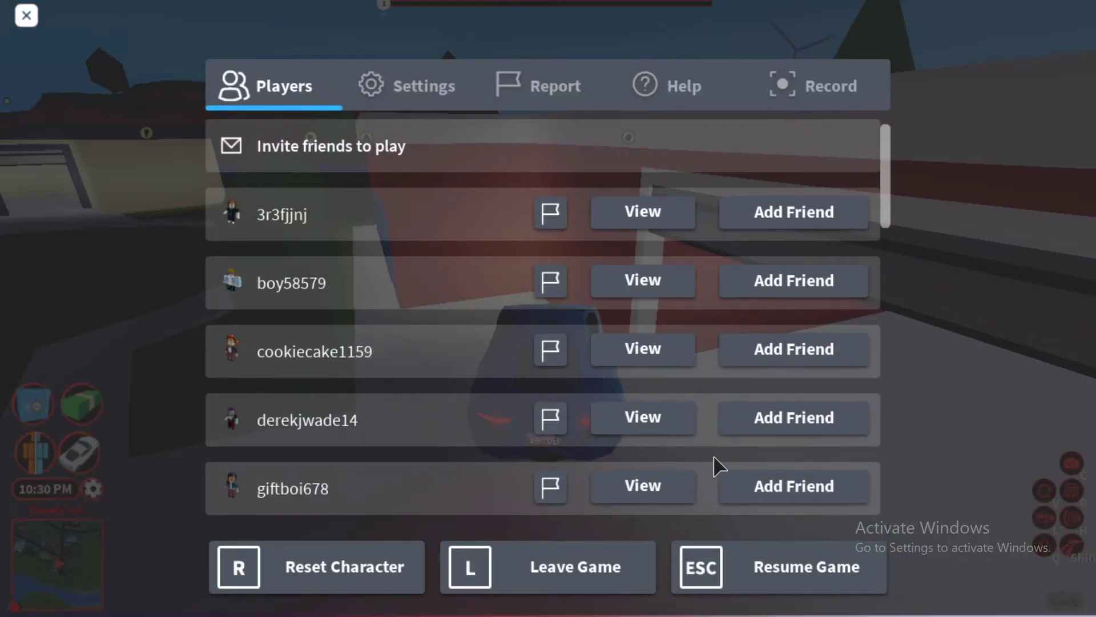
pyautogui.click(424, 86)
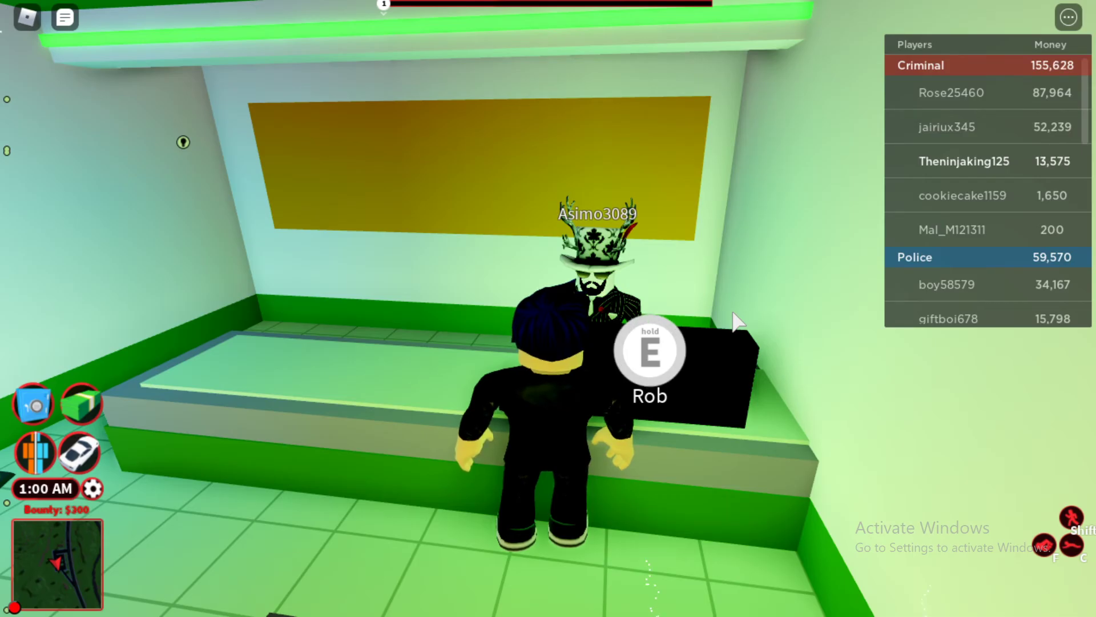
# Hold E at the store's cash register to rob it.
pyautogui.press('e')
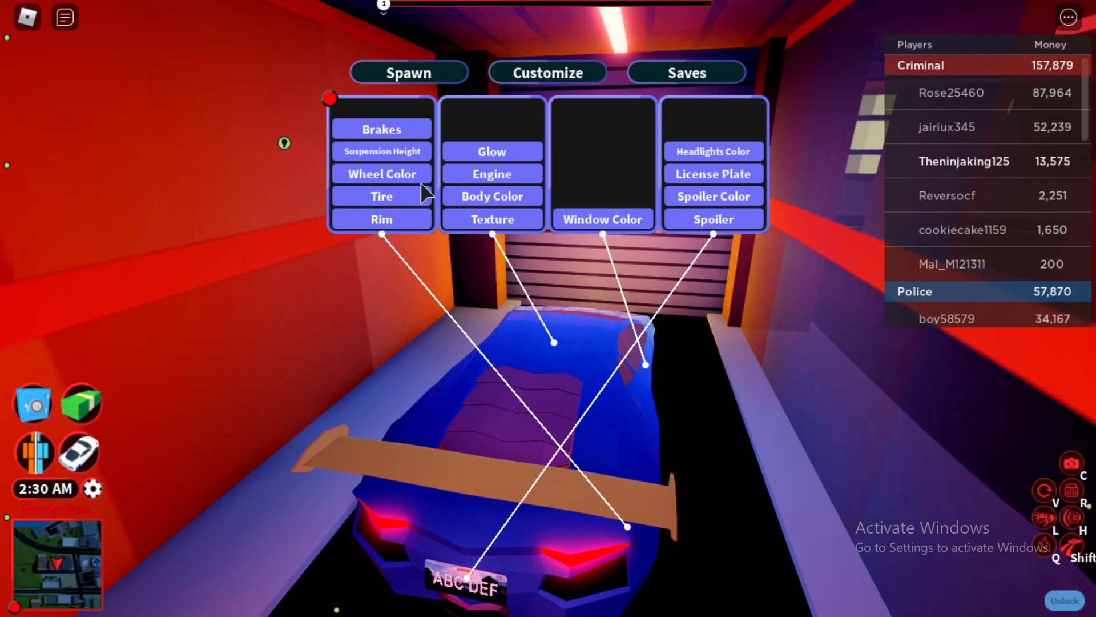
pyautogui.click(381, 196)
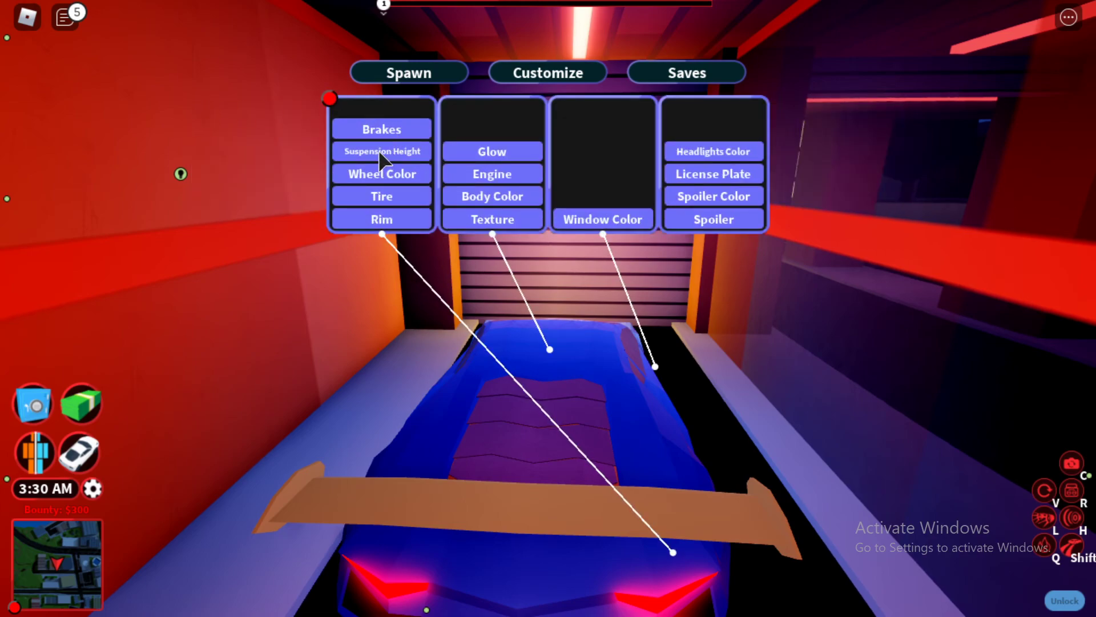
# Check the Low/Normal/Raised/High suspension heights, keep Normal, and return to categories.
pyautogui.click(380, 151)
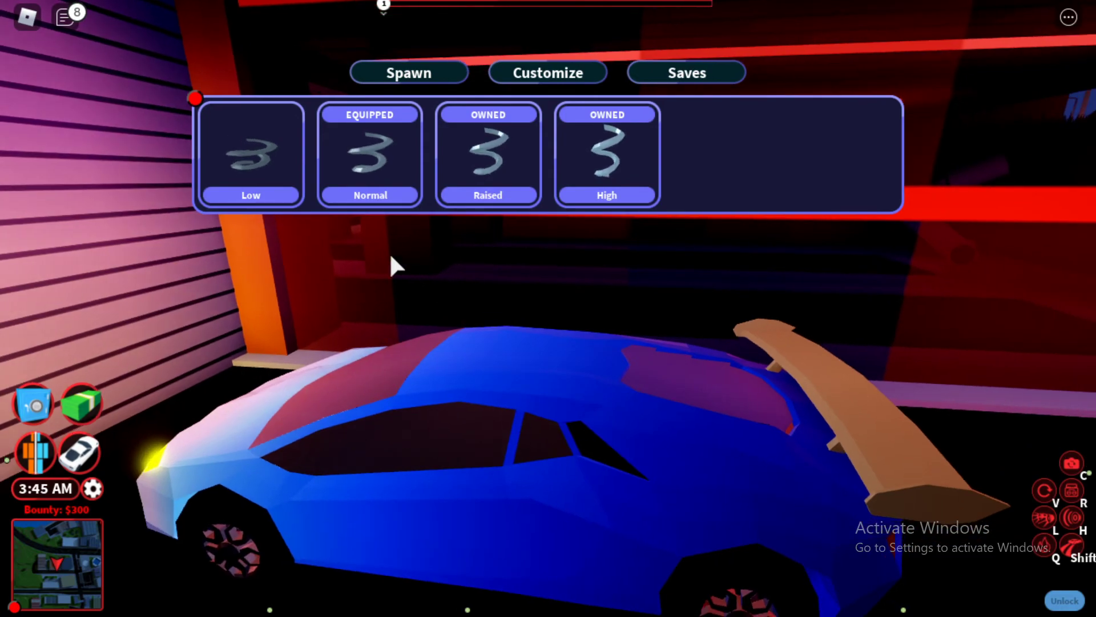
pyautogui.click(547, 72)
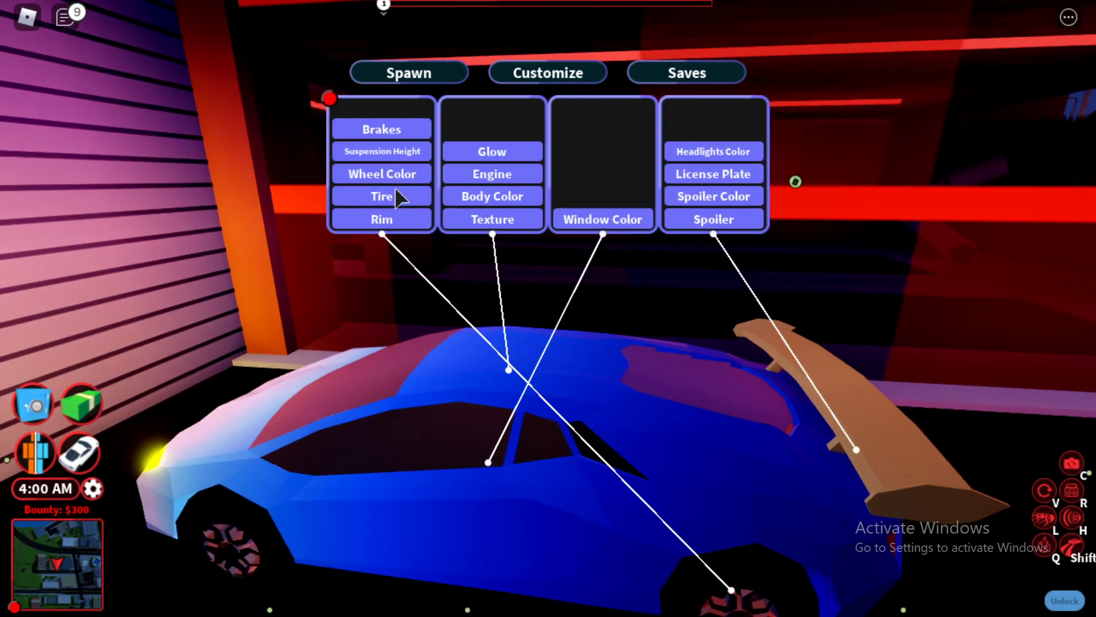
pyautogui.moveTo(511, 172)
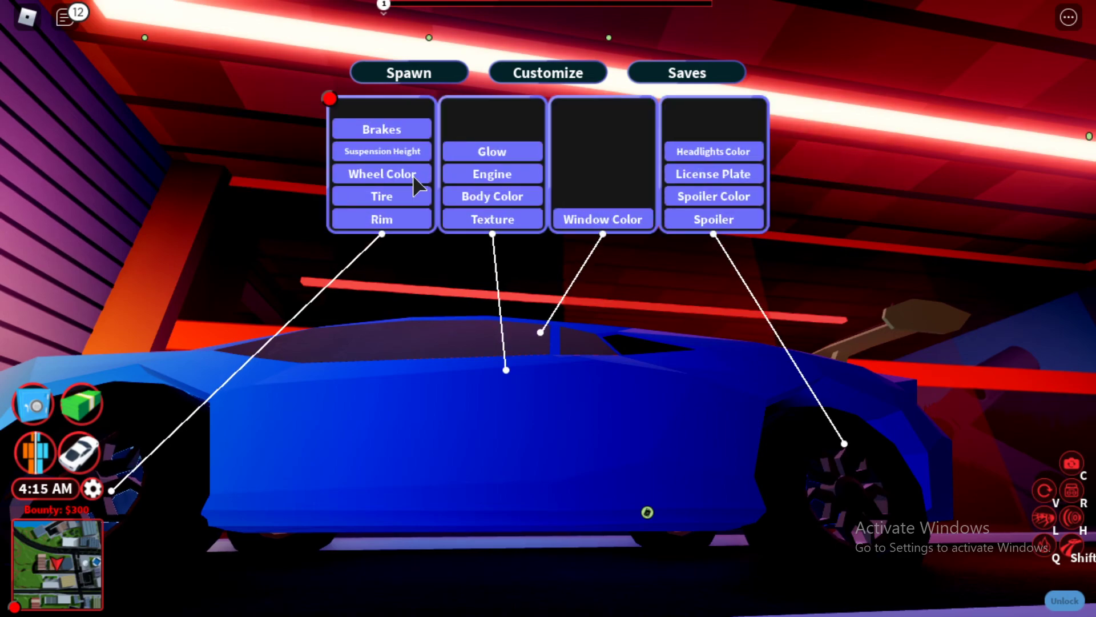
pyautogui.moveTo(748, 151)
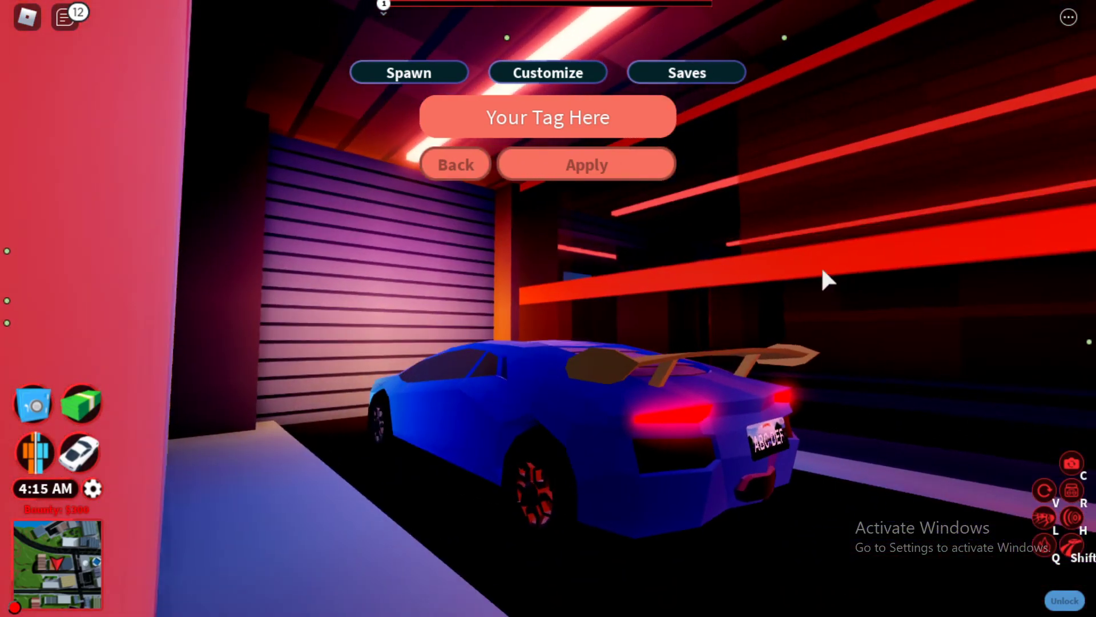
# Leave the license plate editor unchanged and view glow Levels 1–3, with Level 3 equipped.
pyautogui.click(548, 72)
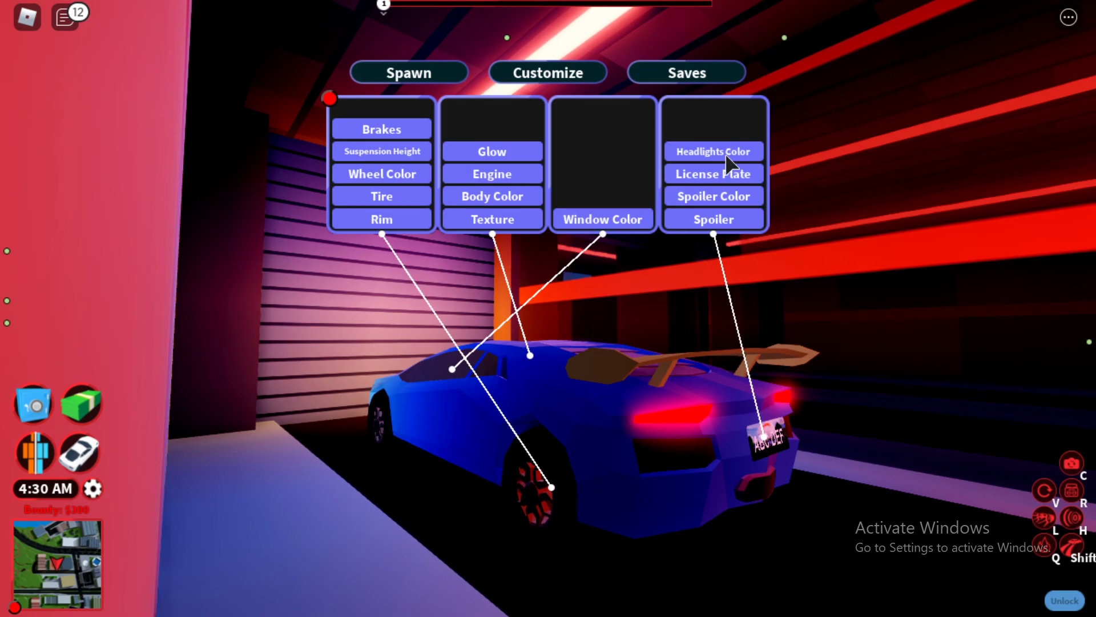
pyautogui.moveTo(391, 161)
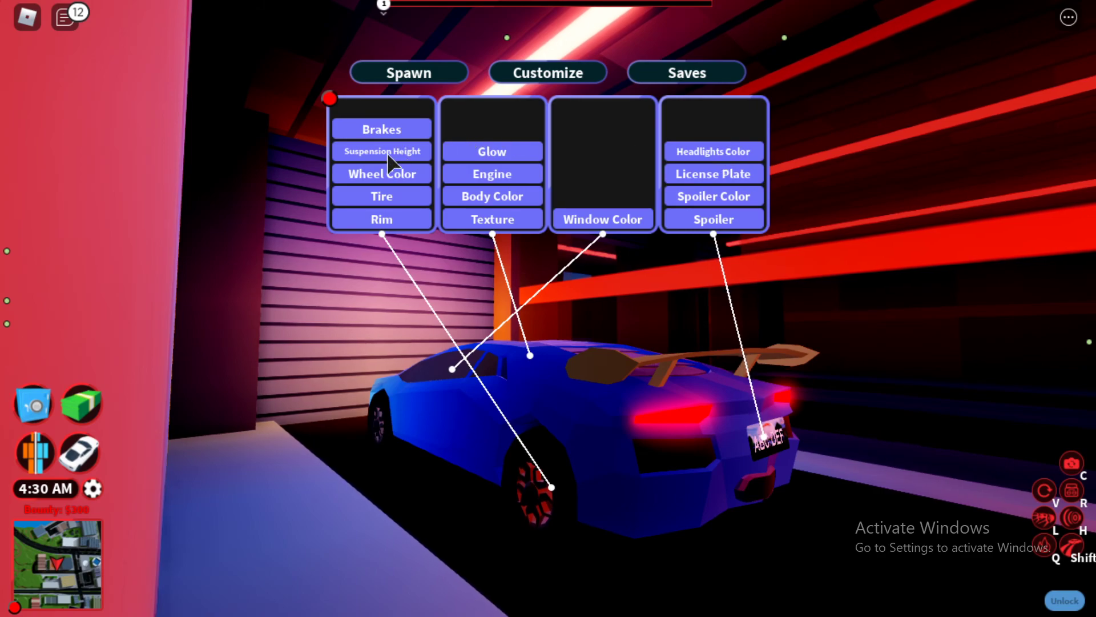
pyautogui.moveTo(514, 227)
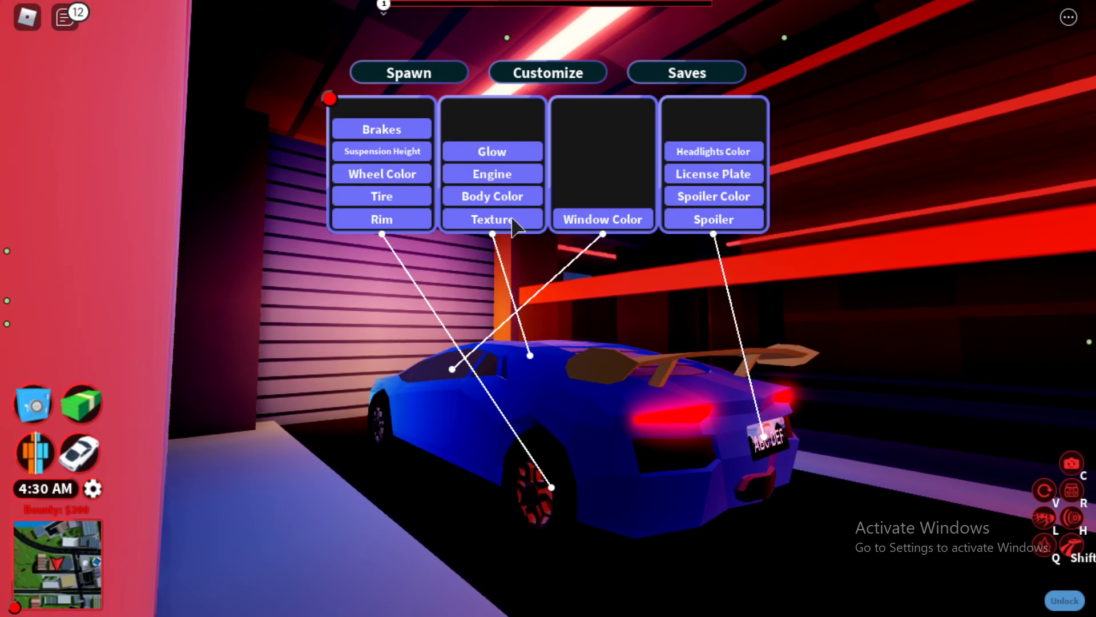
pyautogui.moveTo(381, 151)
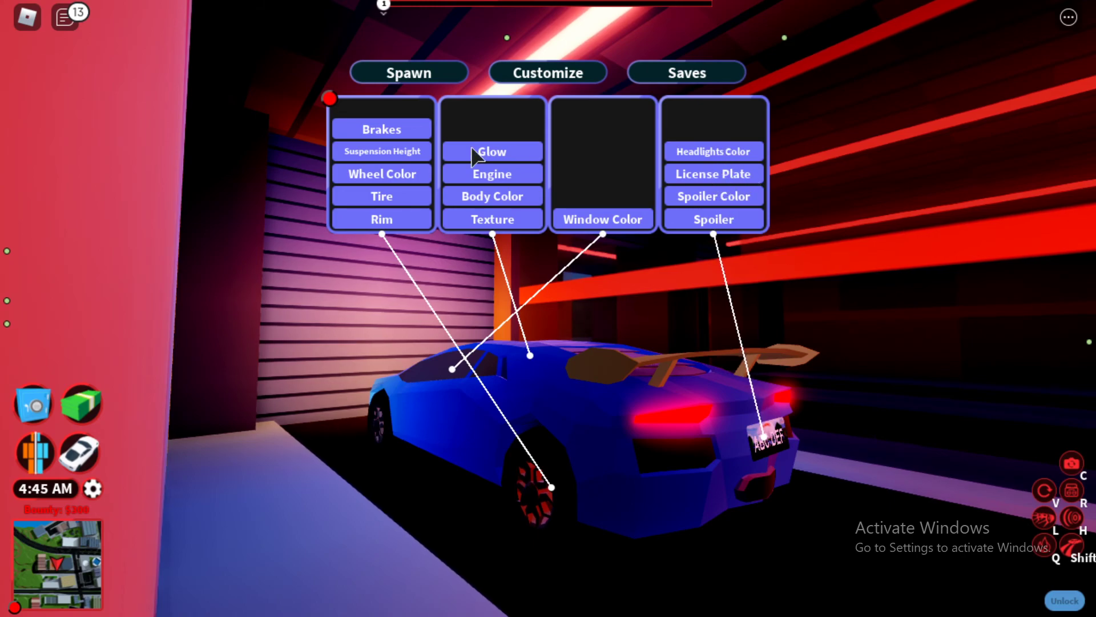
pyautogui.click(491, 151)
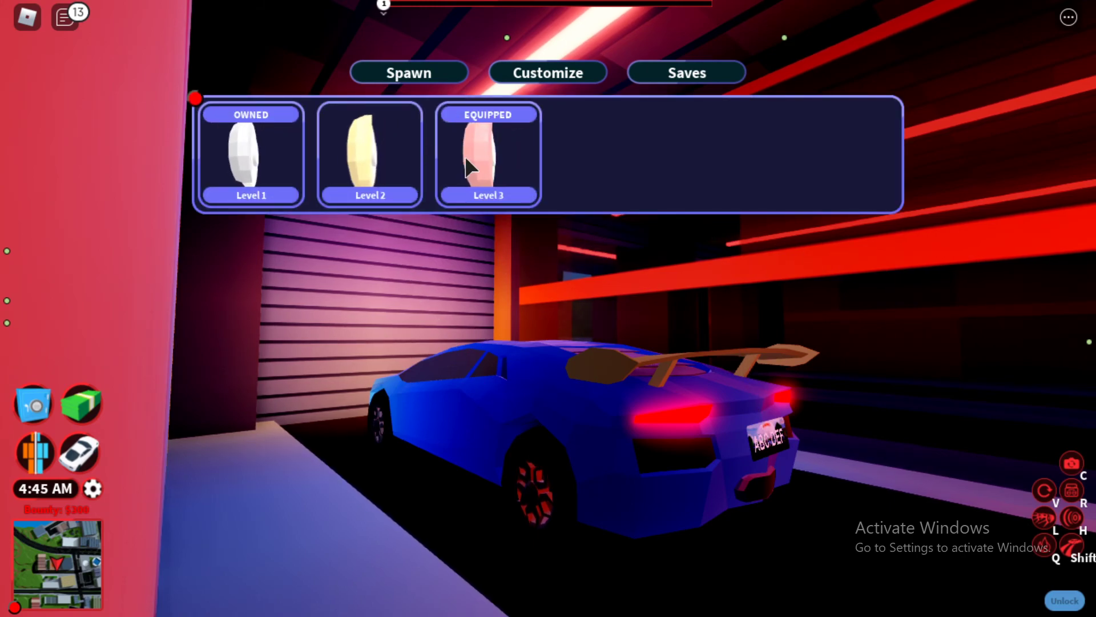